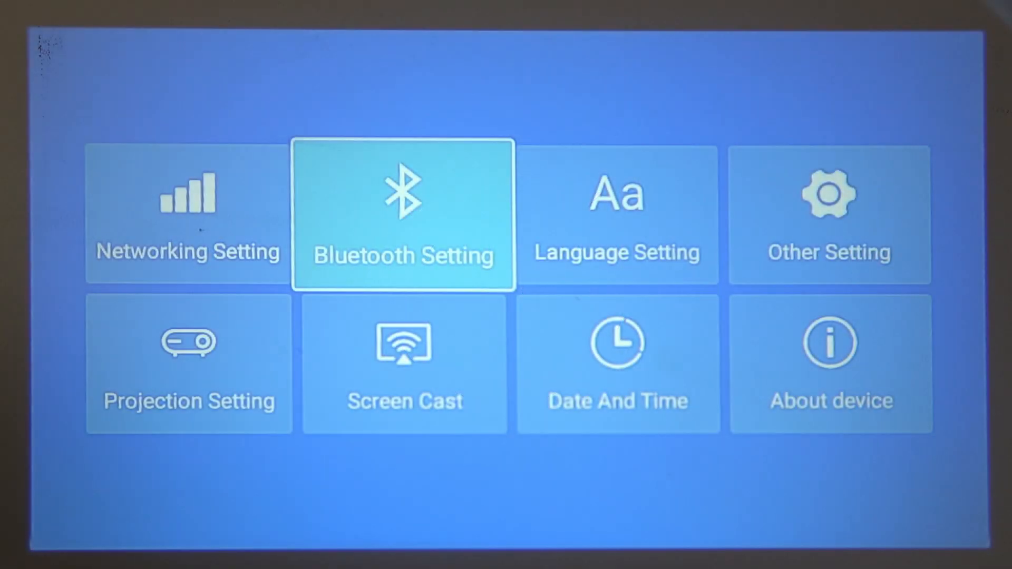
Open Bluetooth Setting so Bluetooth turns on and scans for nearby devices
left_click(404, 212)
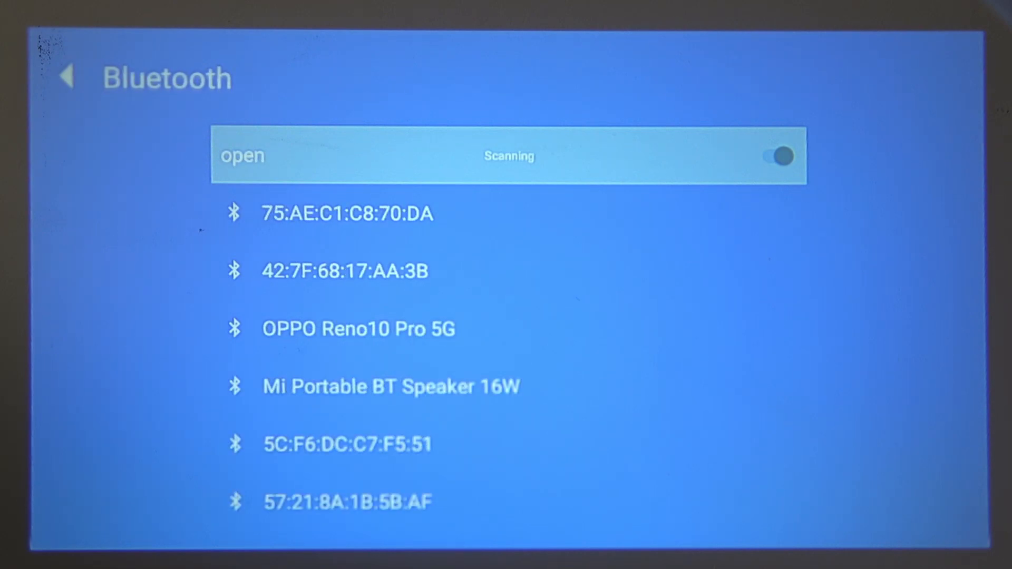
Browse the discovered device list, then return to the main Projector Settings menu
left_click(357, 328)
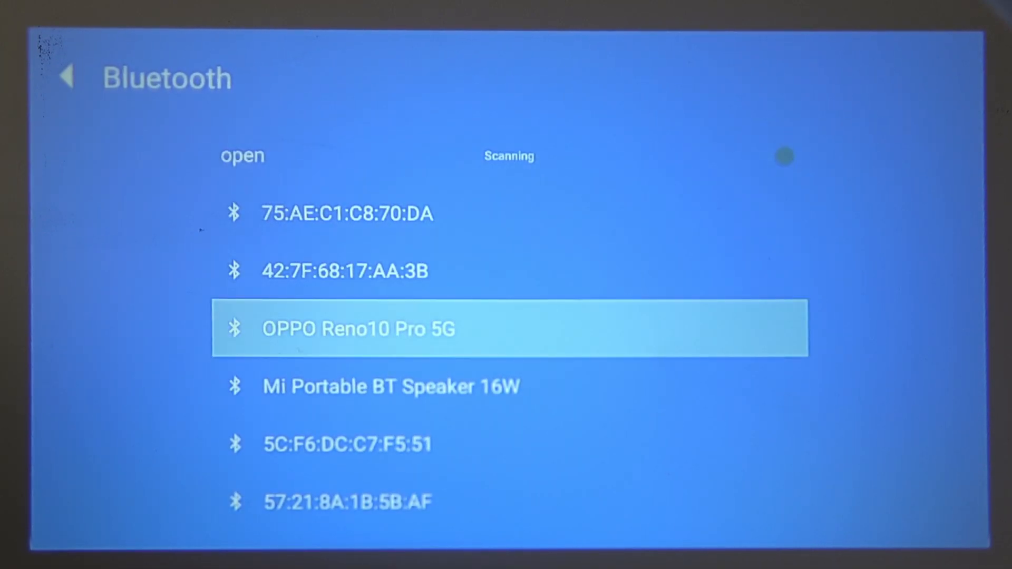
key("Down")
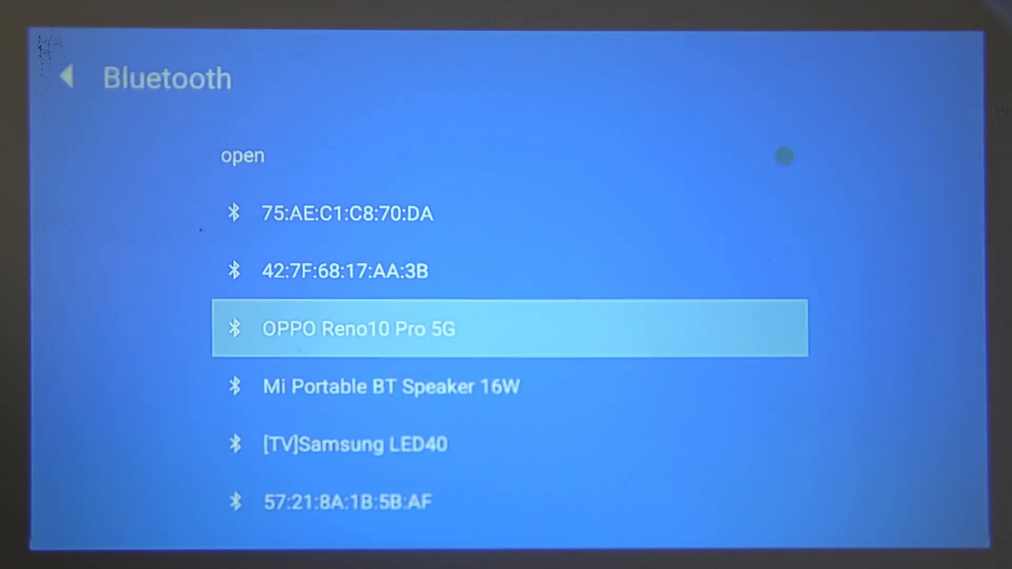
key("up")
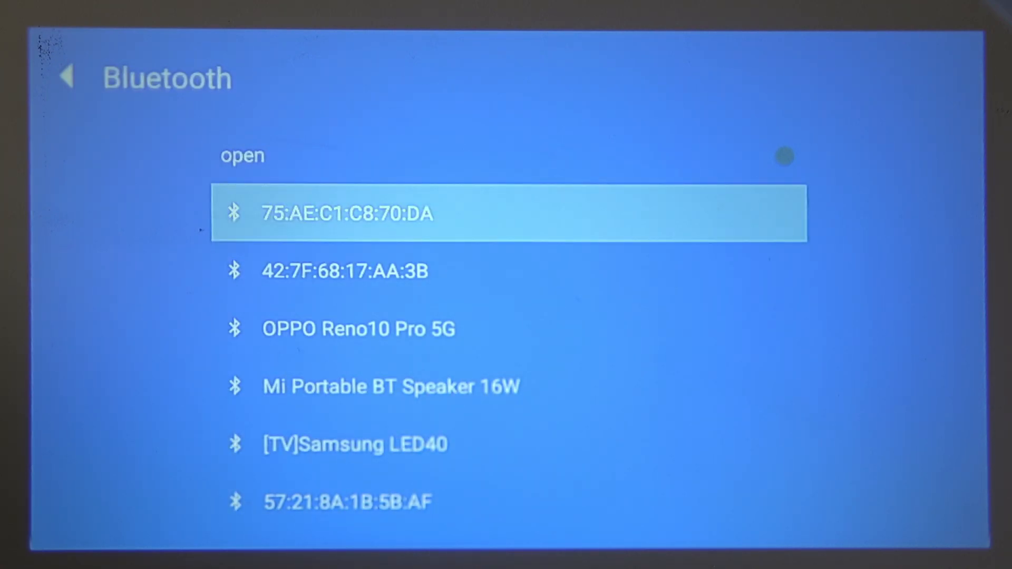
left_click(67, 77)
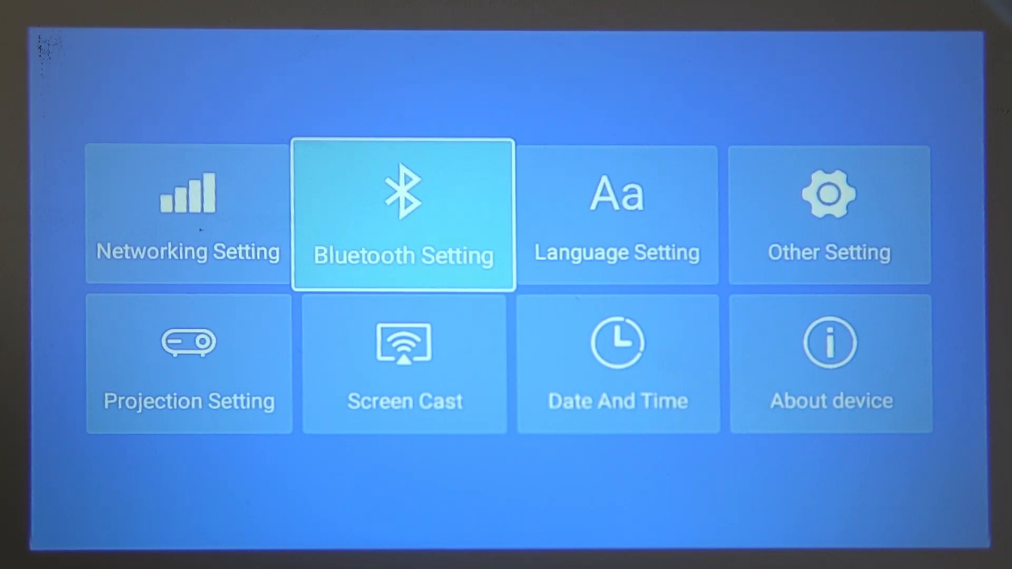